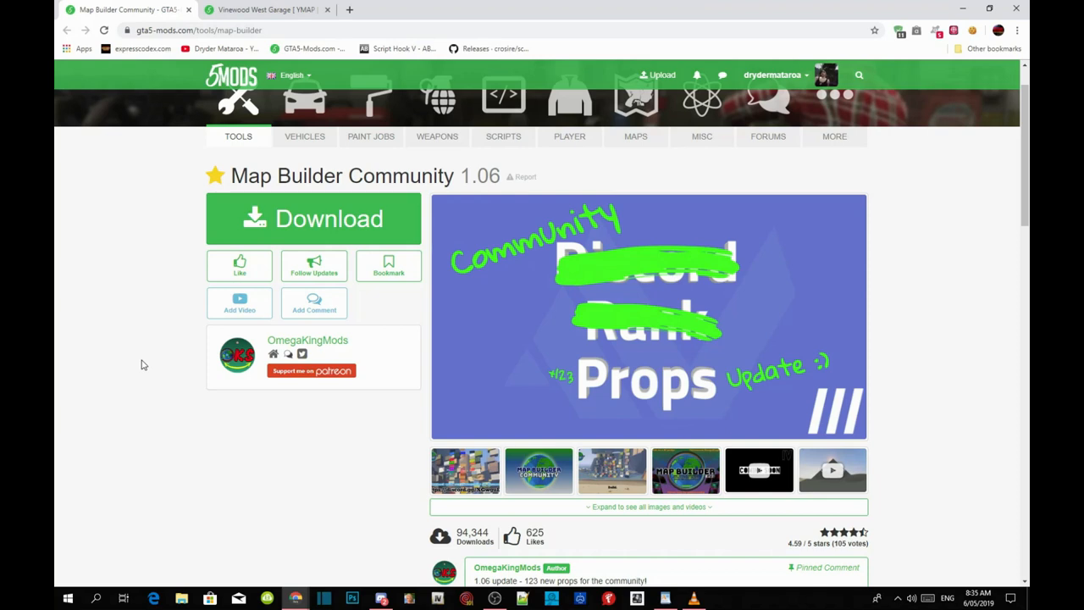
mouse_move(54, 161)
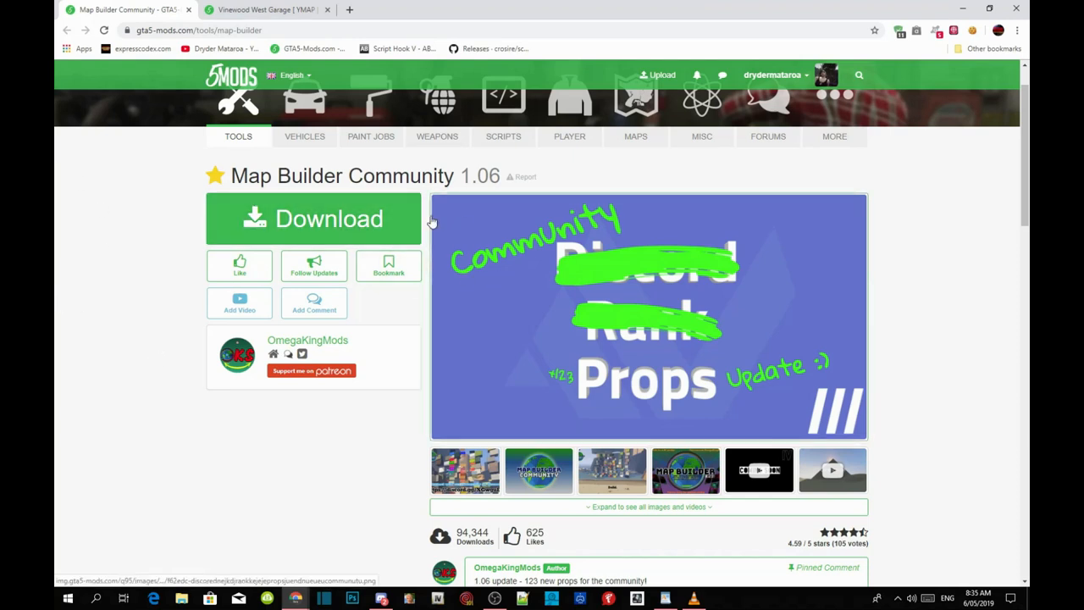
mouse_move(437, 227)
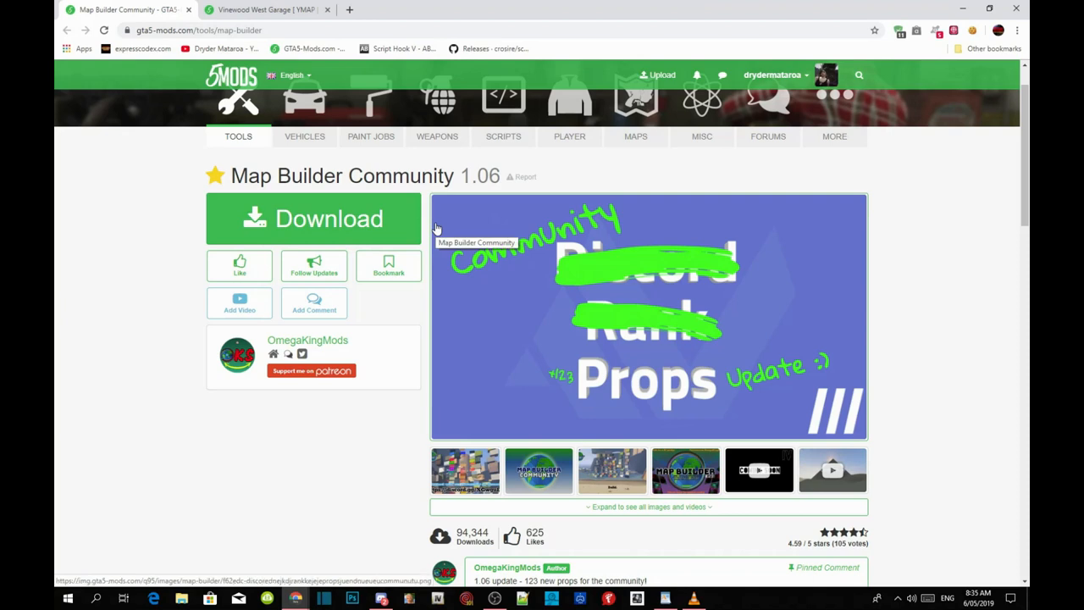
mouse_move(441, 222)
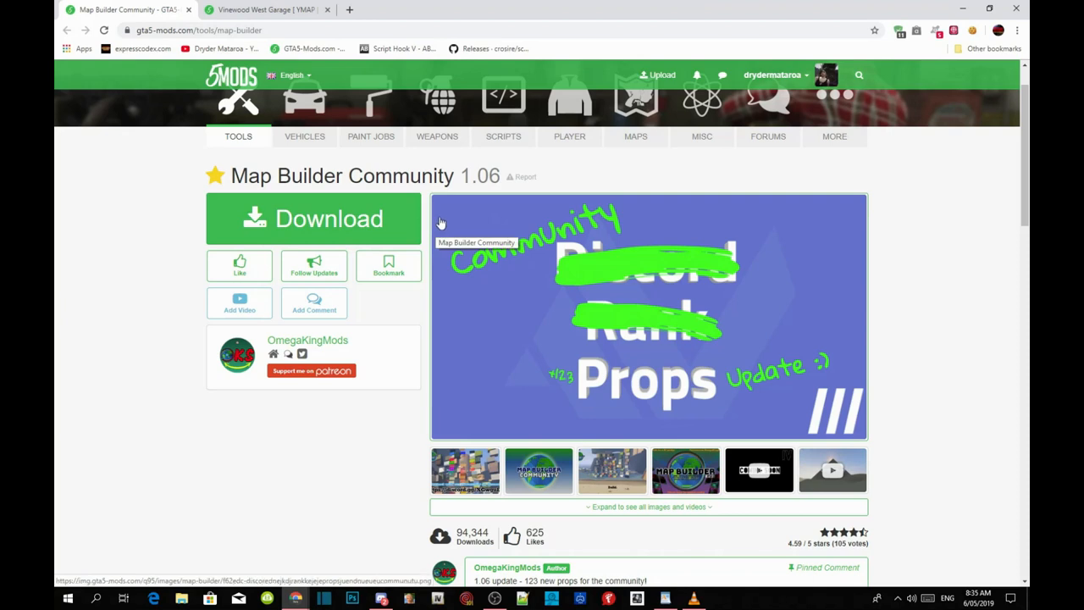
mouse_move(714, 274)
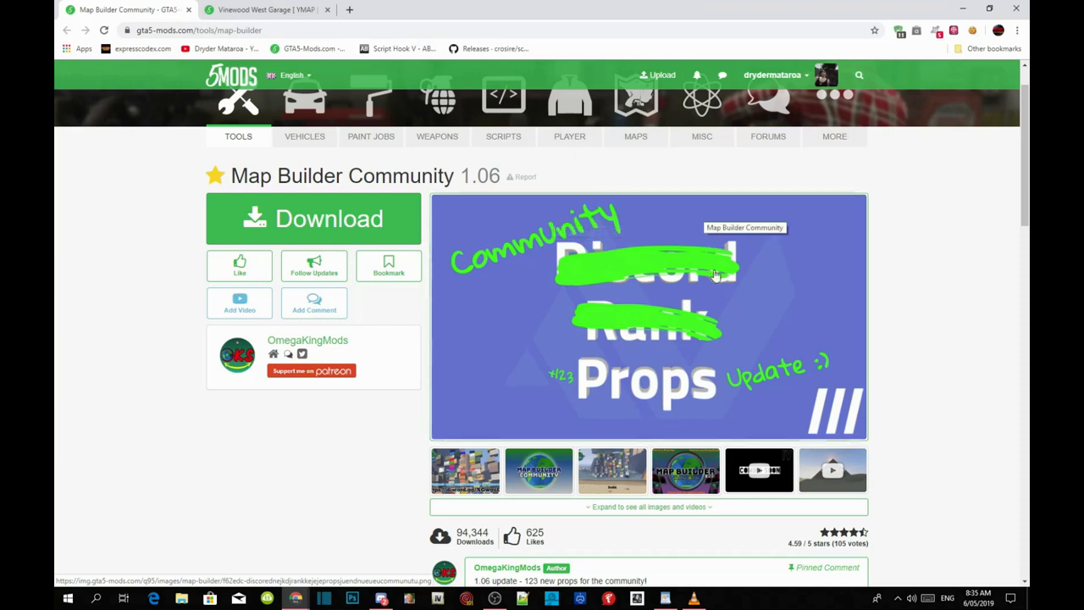
Follow the patreon.com link in the pinned comment to the OmegaKingStudios creator page and scroll its posts
scroll("down", 3)
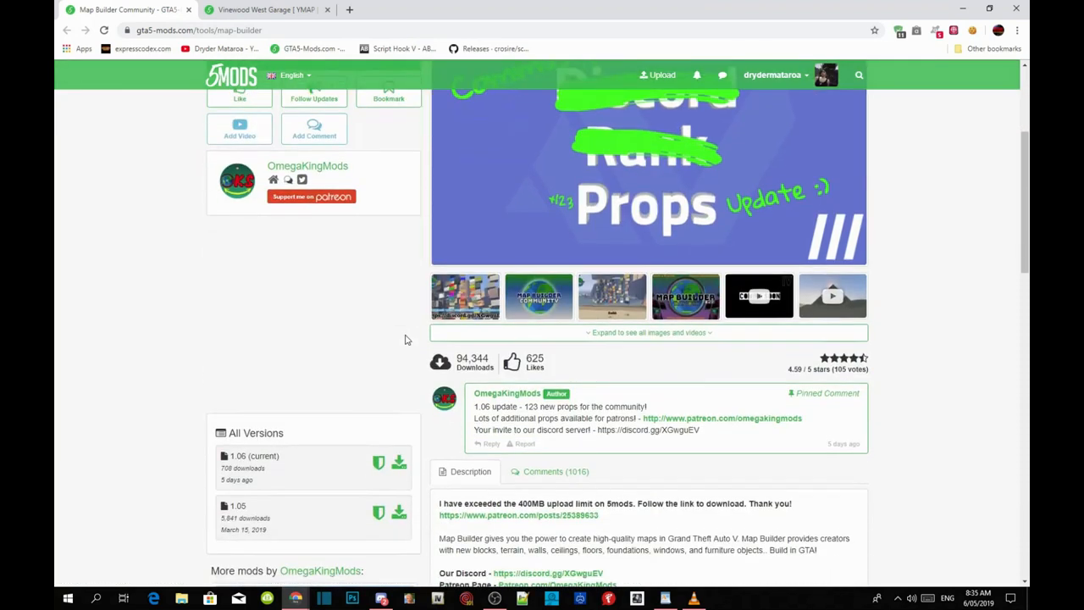
scroll("down", 3)
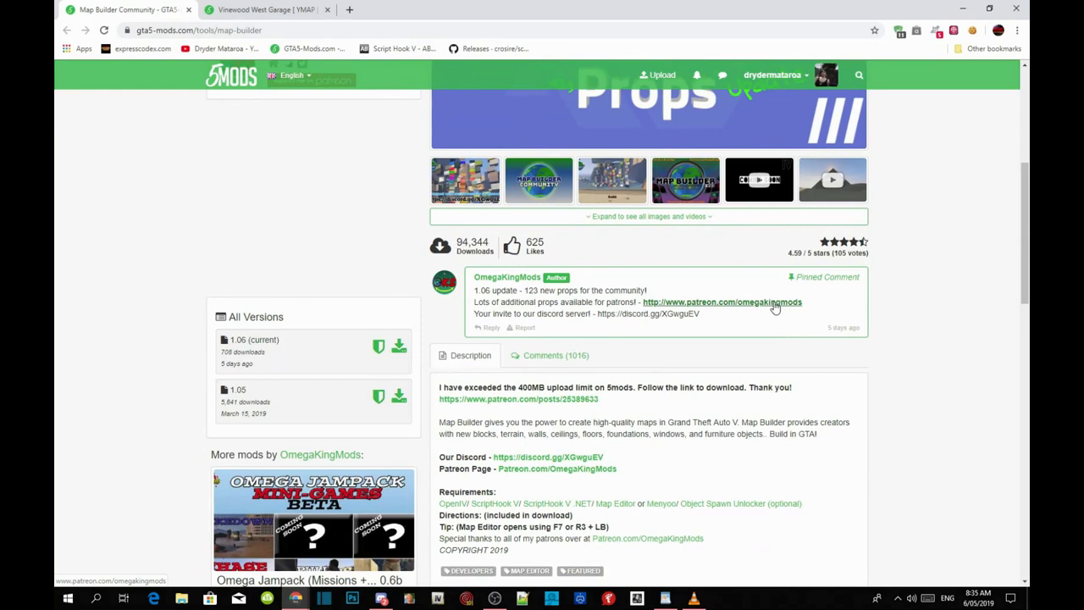
left_click(733, 301)
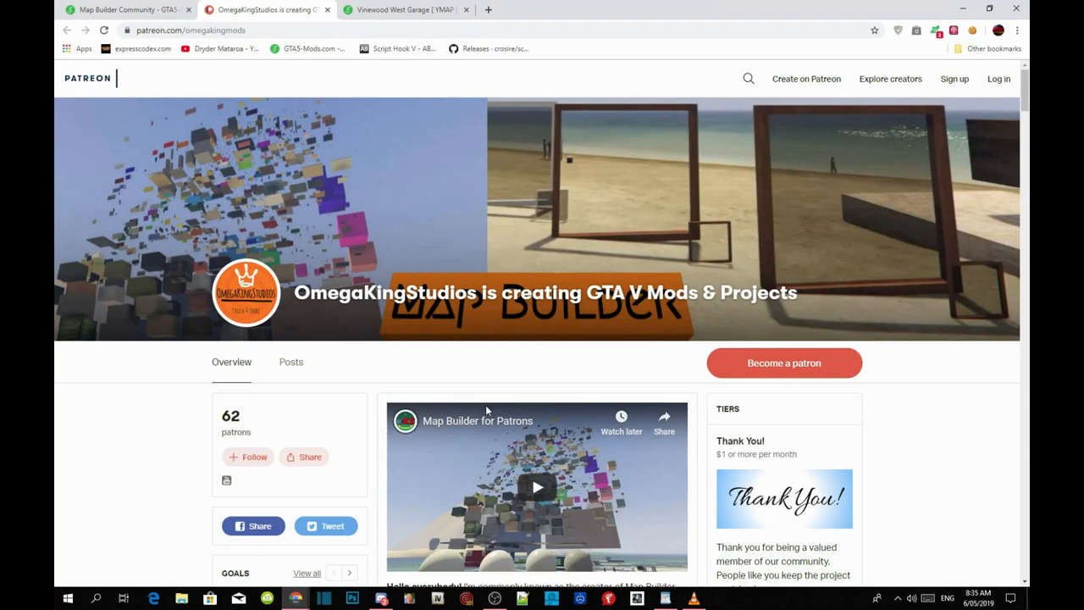
scroll("down", 3)
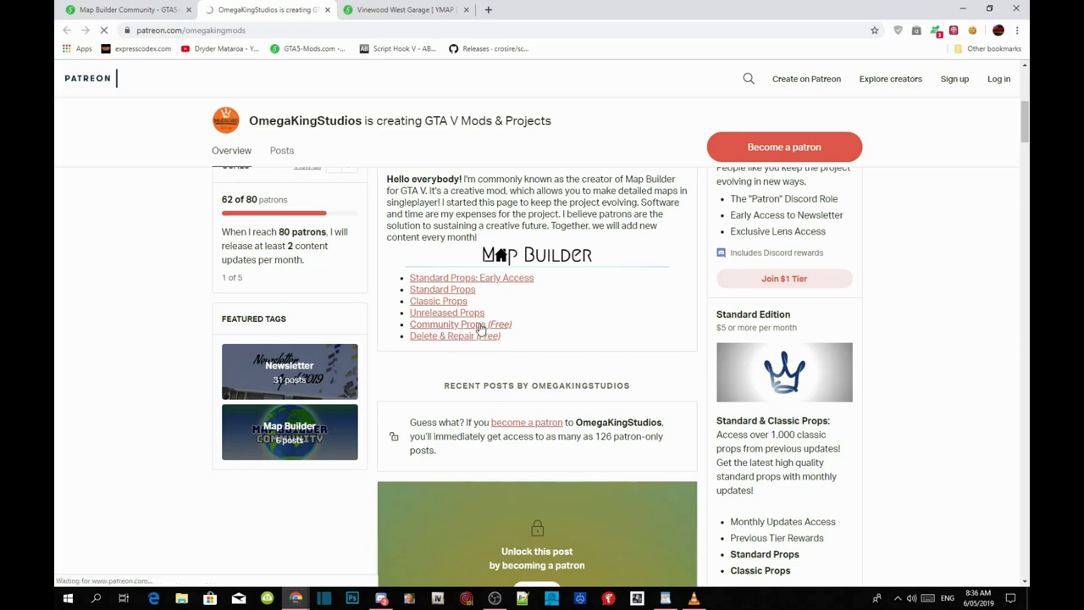
mouse_move(508, 339)
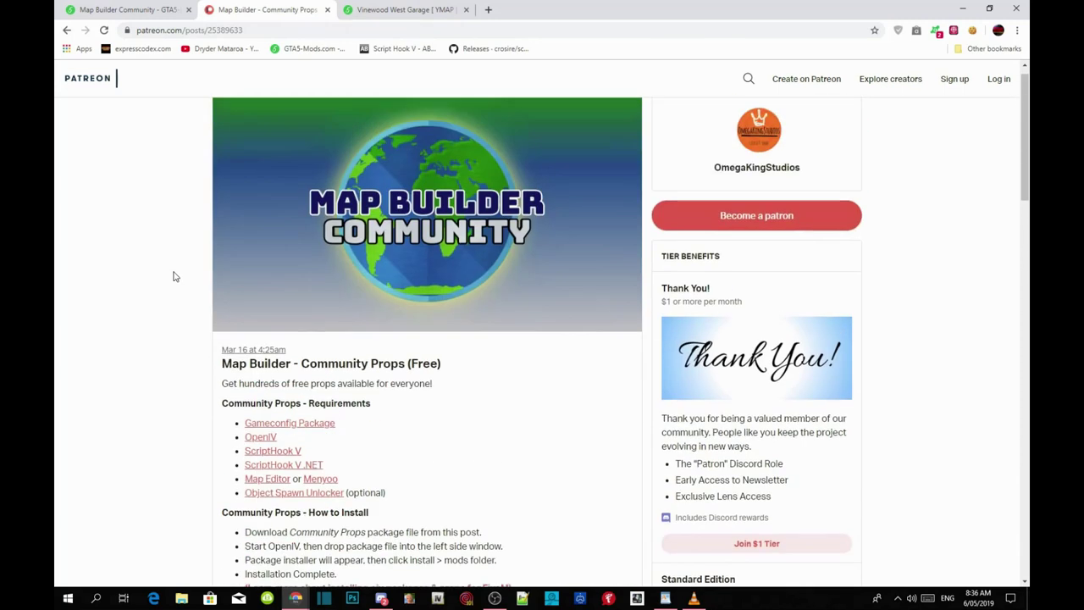
scroll("down", 3)
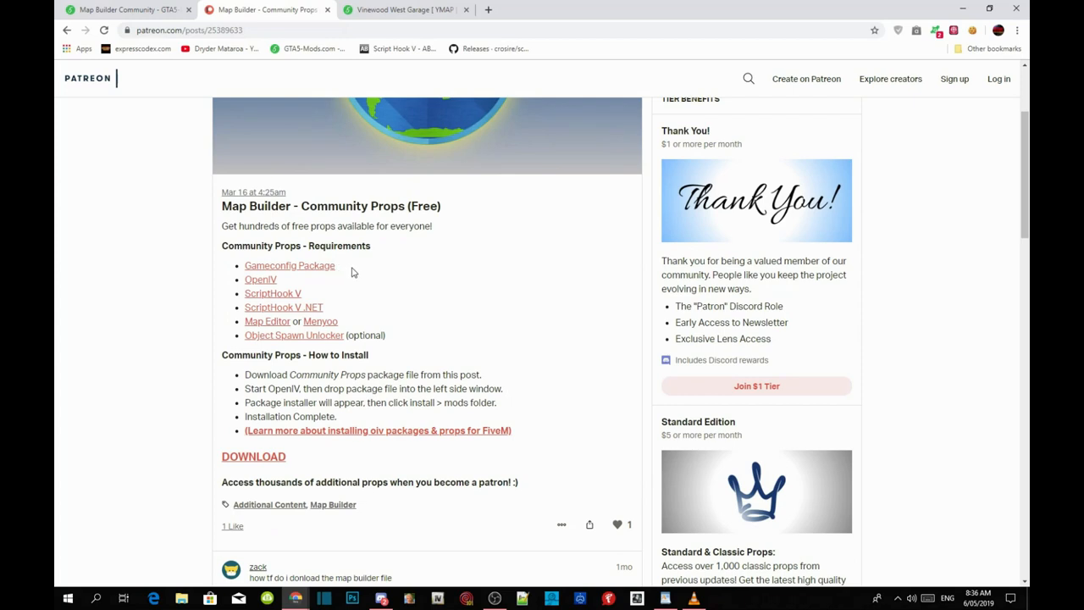
double_click(289, 264)
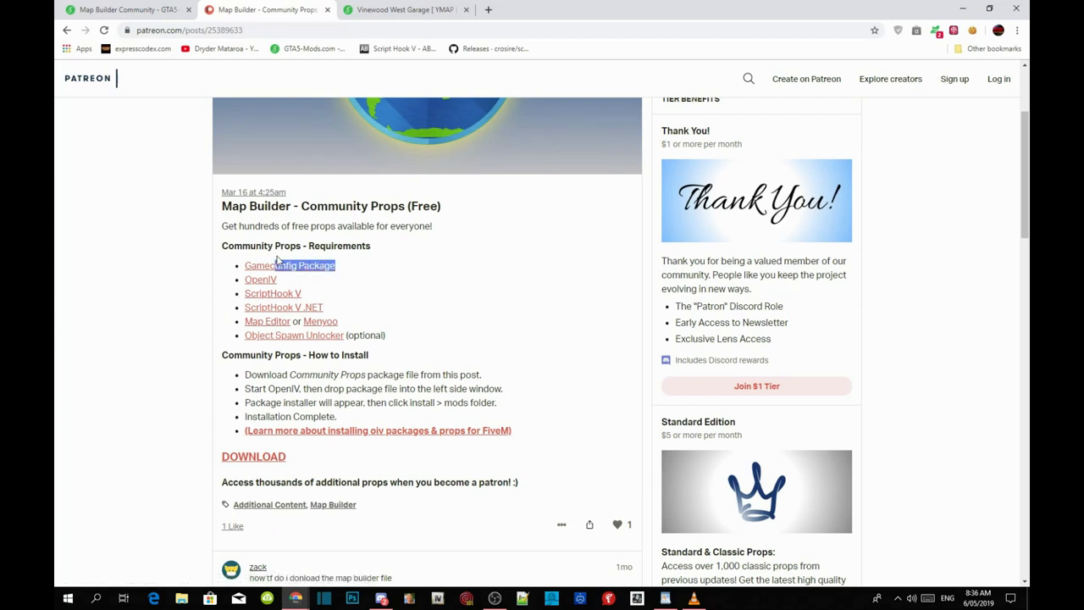
double_click(290, 264)
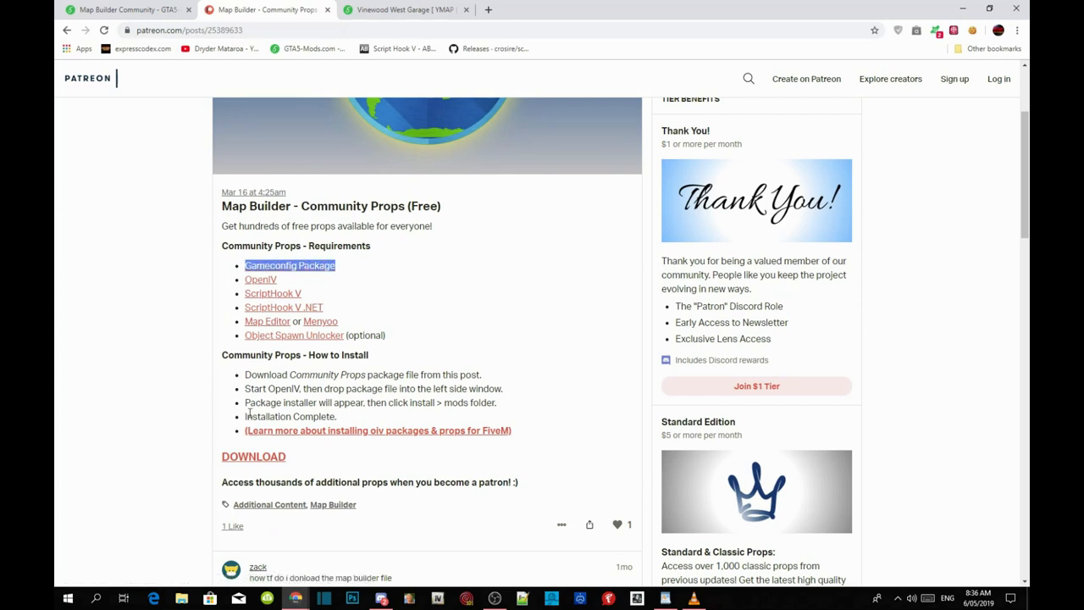
scroll("down", 3)
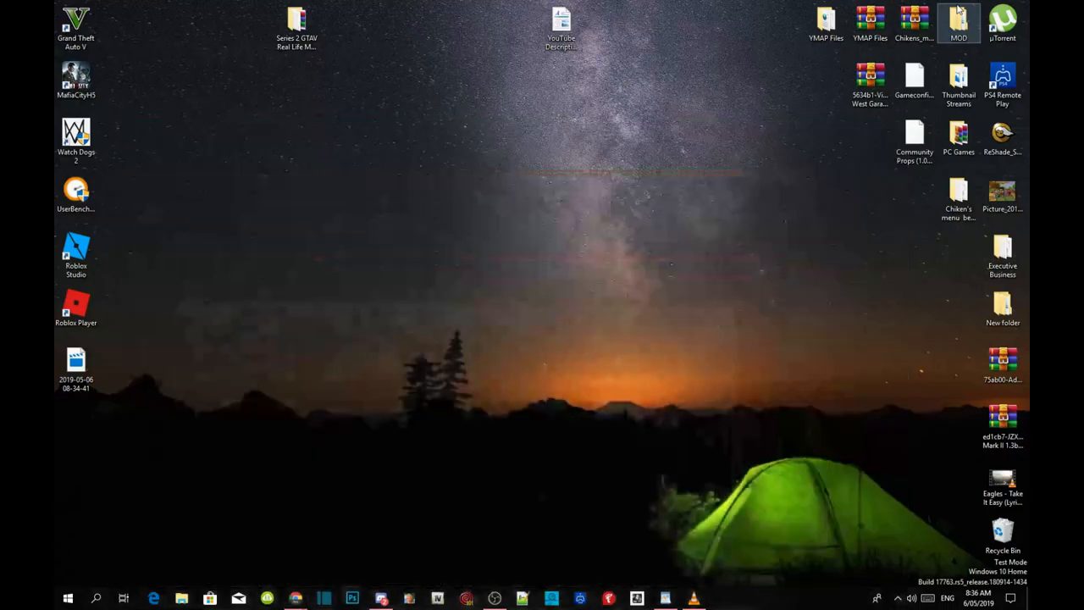
mouse_move(823, 200)
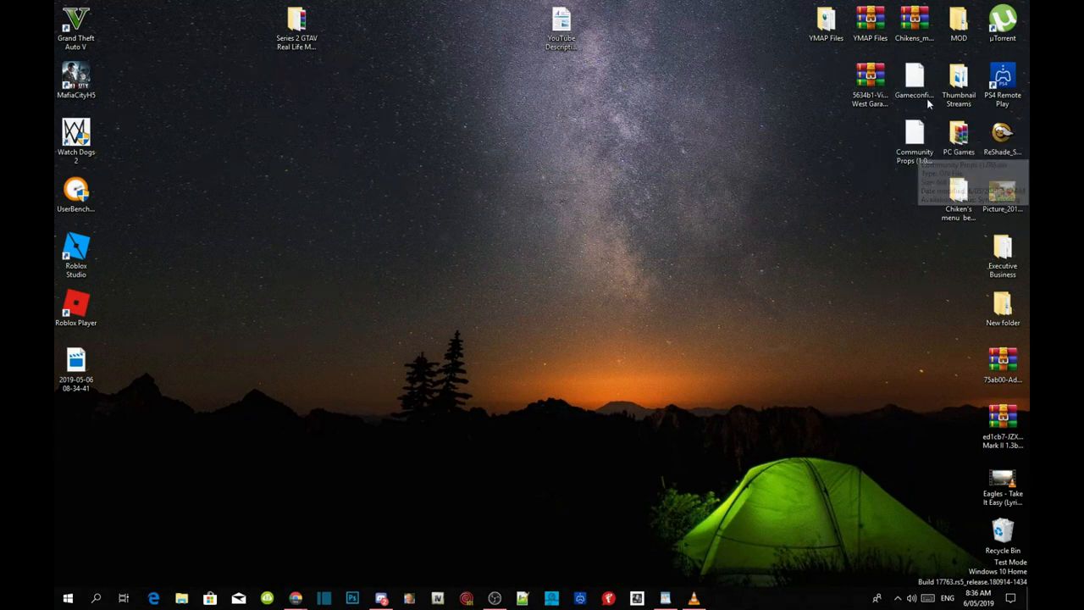
mouse_move(745, 286)
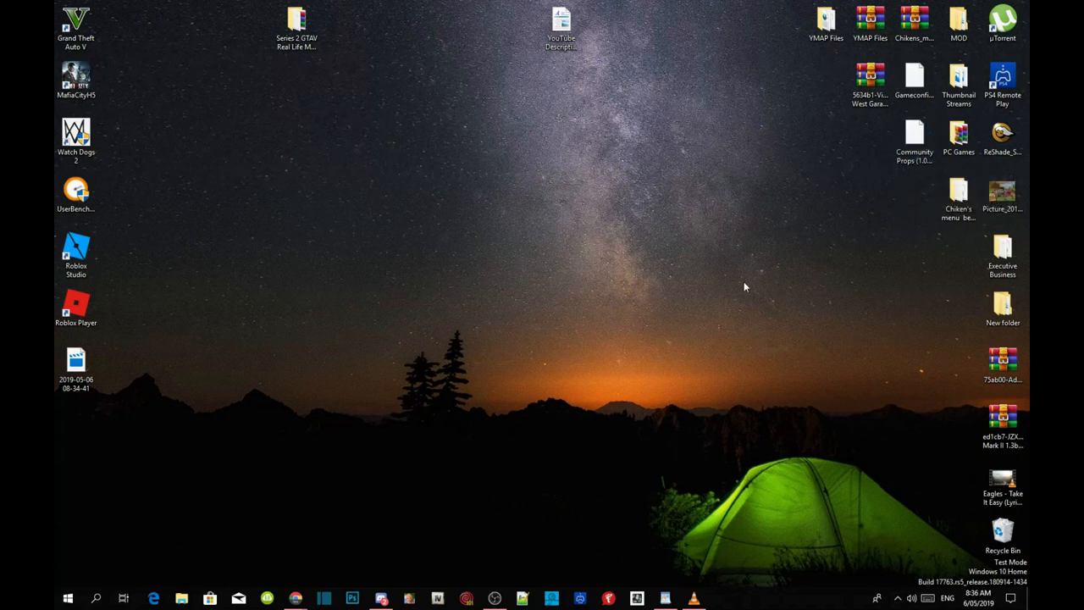
mouse_move(552, 365)
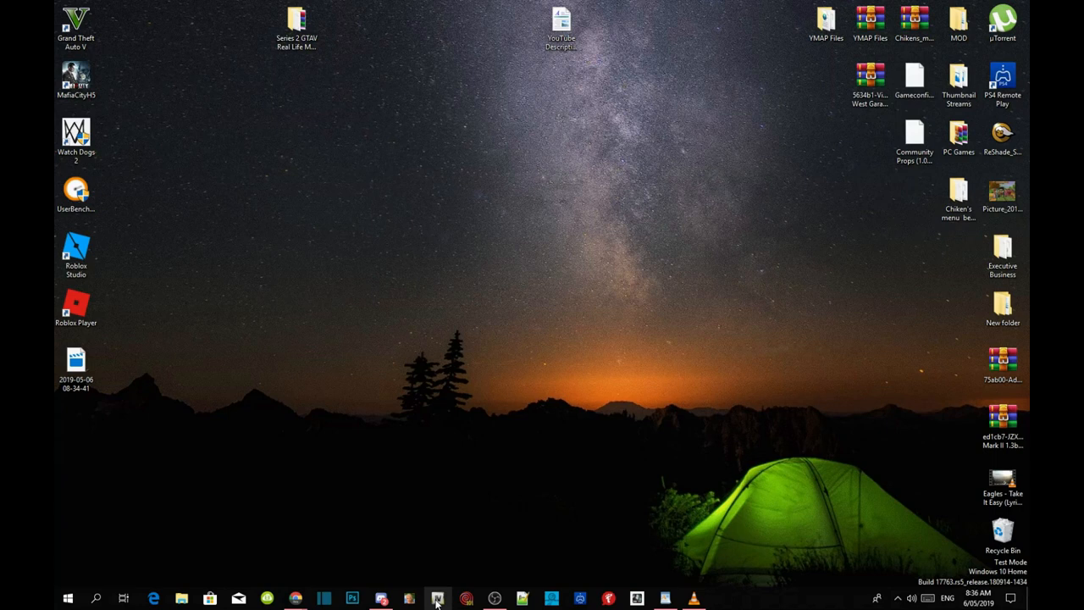
Launch OpenIV from the taskbar to reach the game selection window
left_click(437, 596)
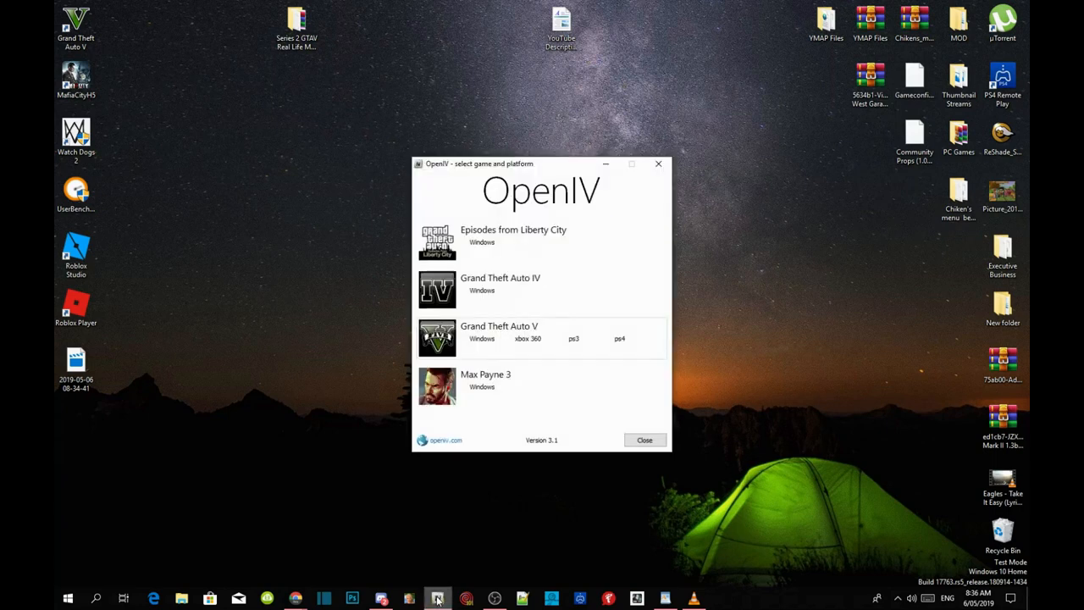
mouse_move(532, 339)
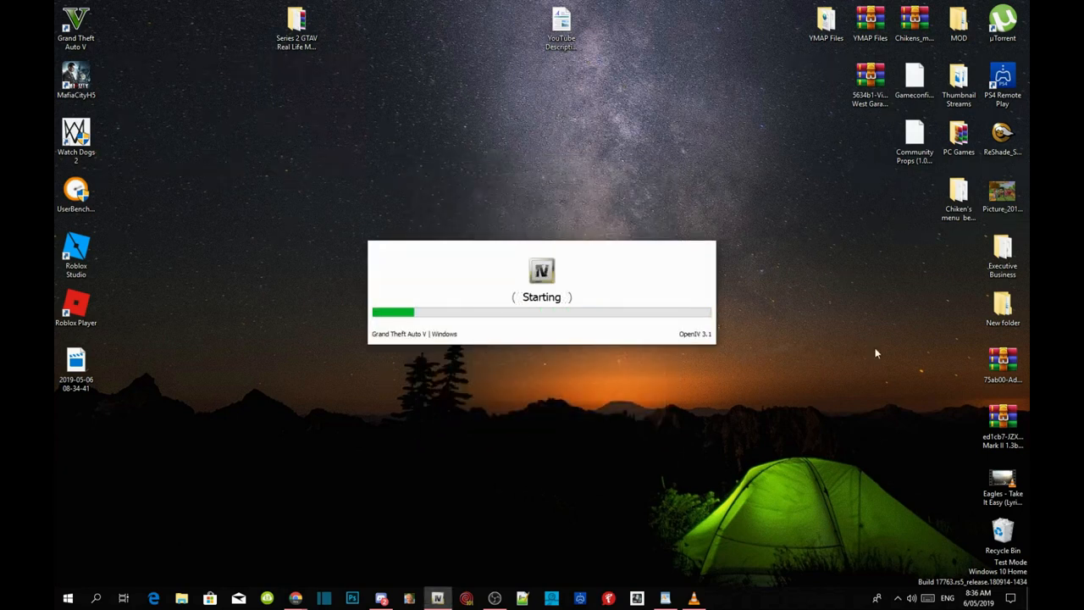
mouse_move(437, 413)
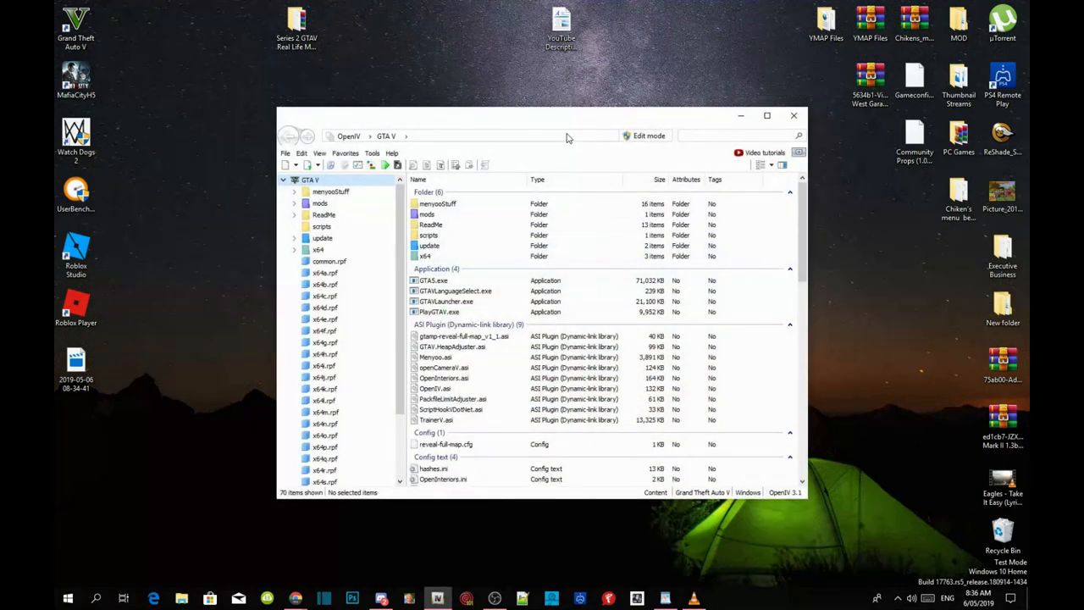
Load Gameconfig-Package.oiv from the Desktop into the Package Installer via the Tools menu
left_click(371, 152)
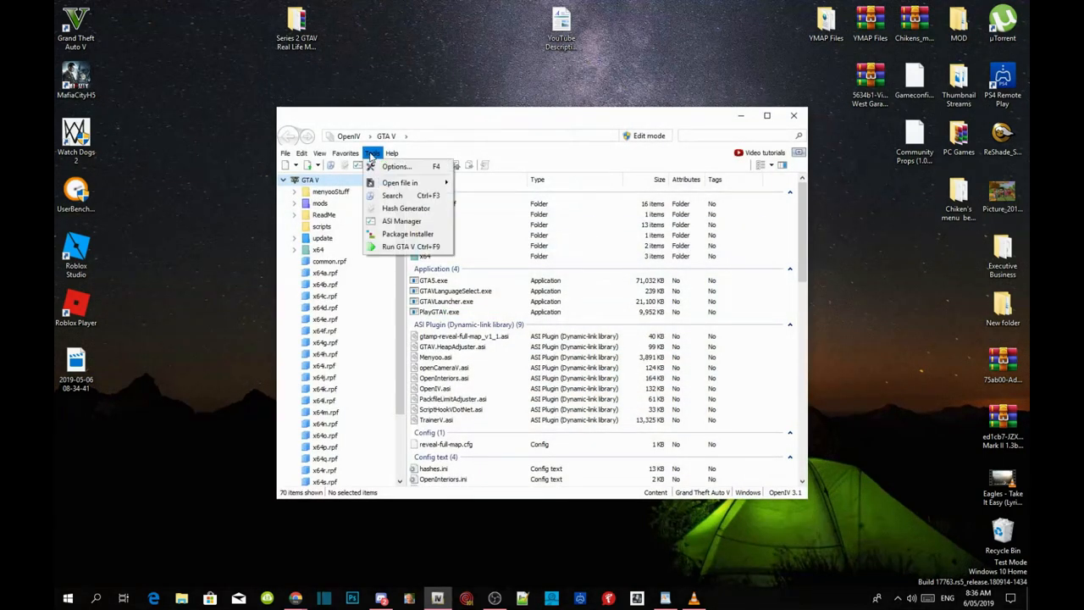
mouse_move(407, 233)
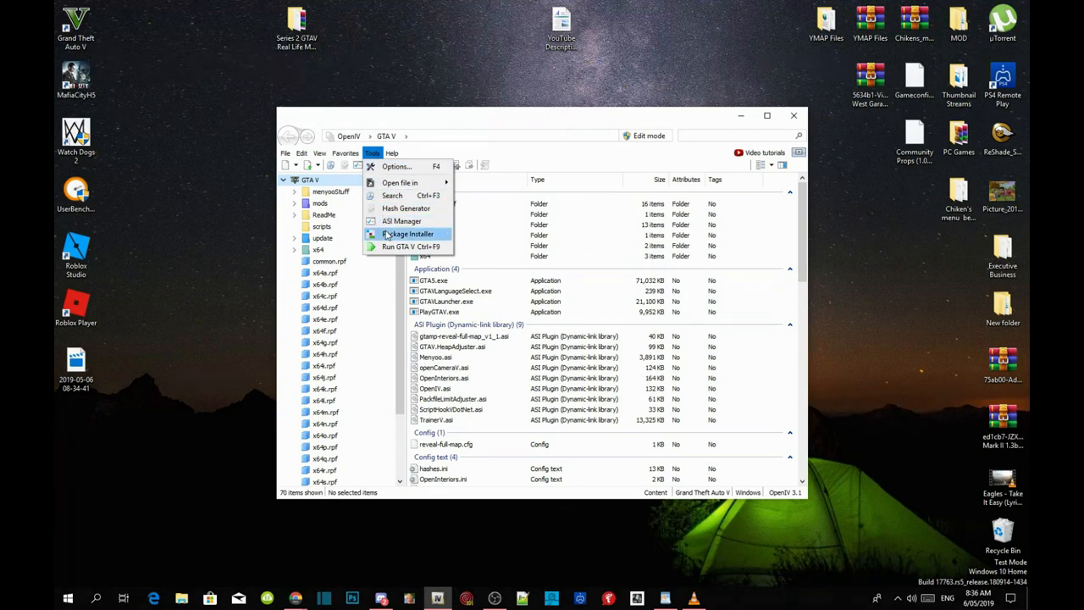
left_click(407, 234)
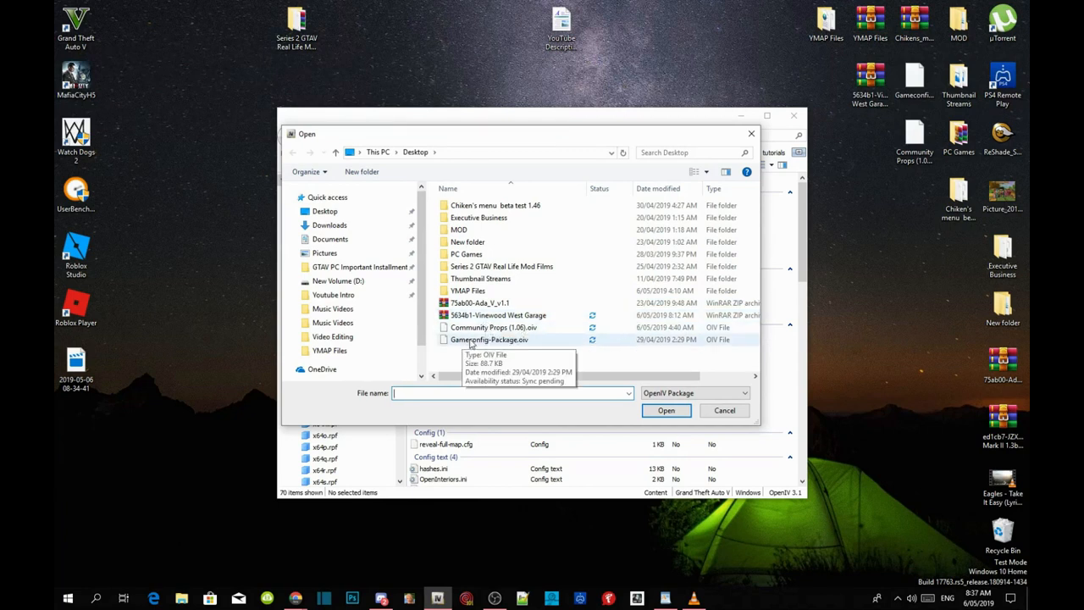
mouse_move(504, 350)
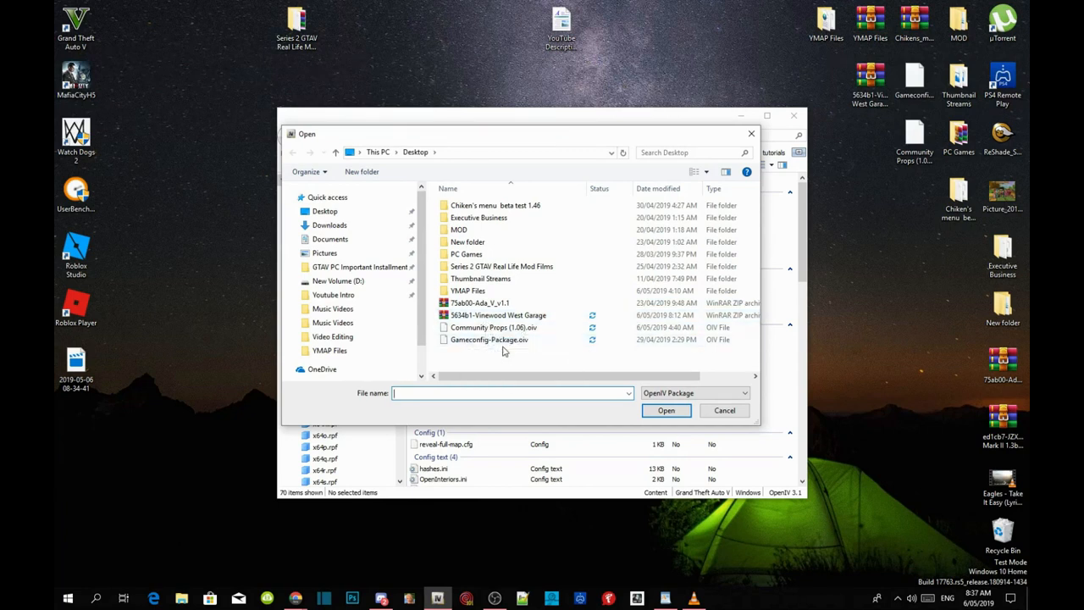
left_click(488, 338)
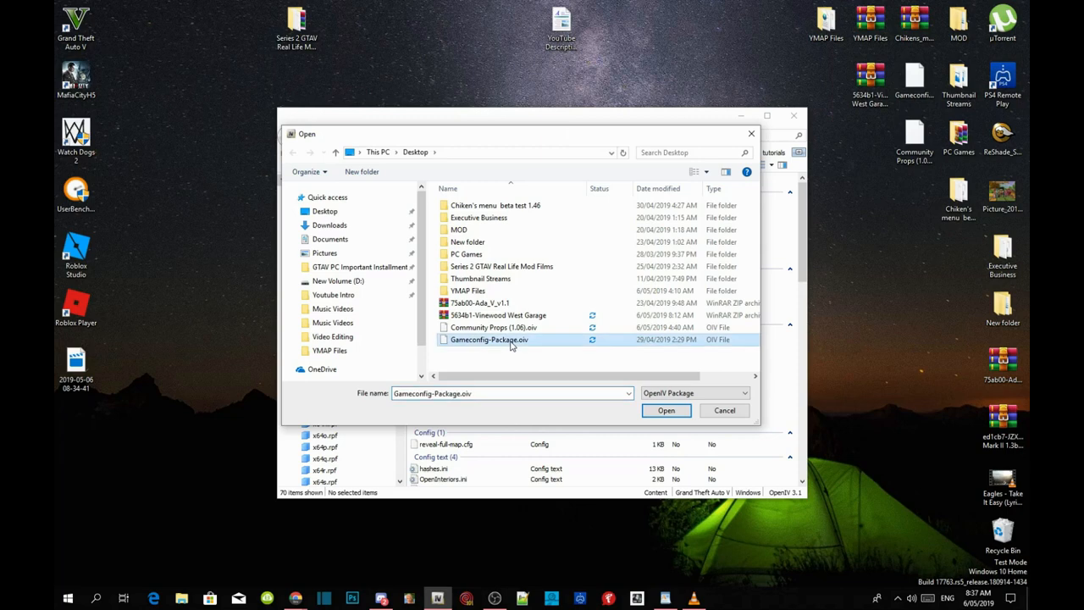
left_click(665, 410)
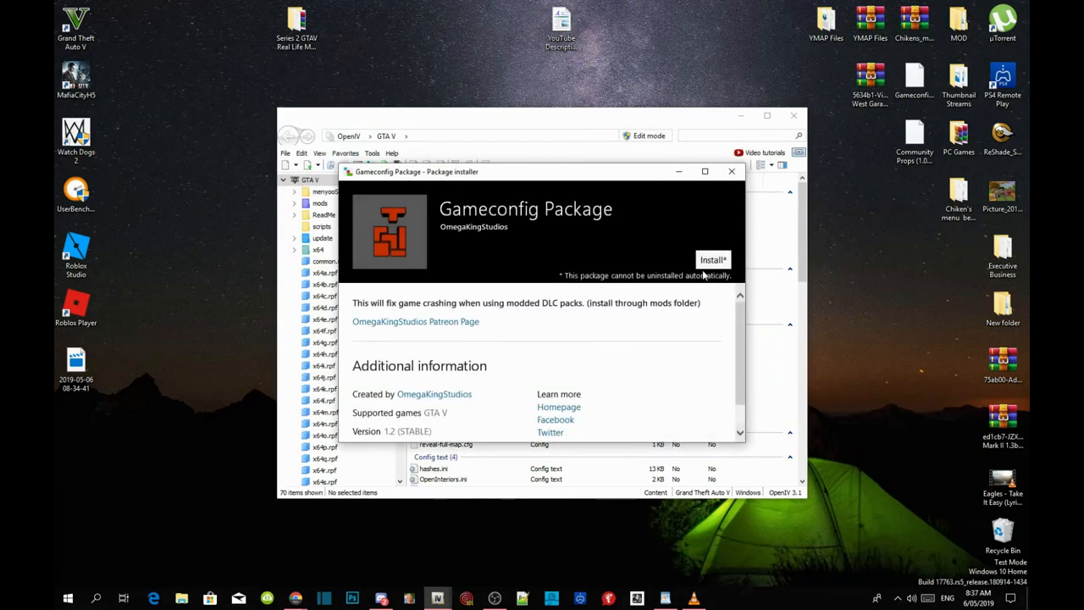
Install the Gameconfig Package and close the installer once it reports success
left_click(713, 259)
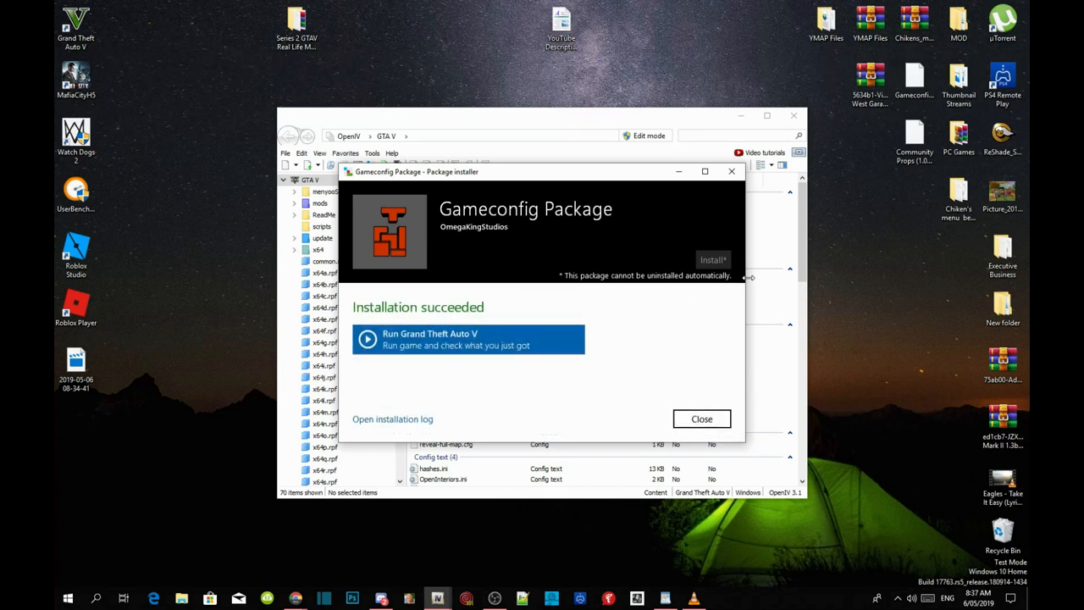
mouse_move(447, 307)
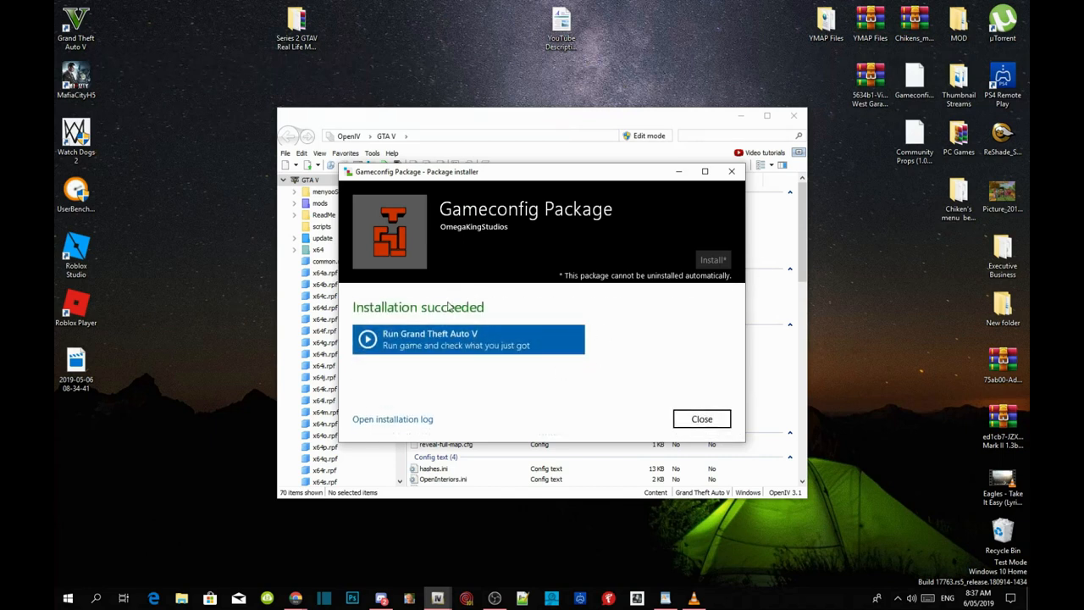
mouse_move(697, 434)
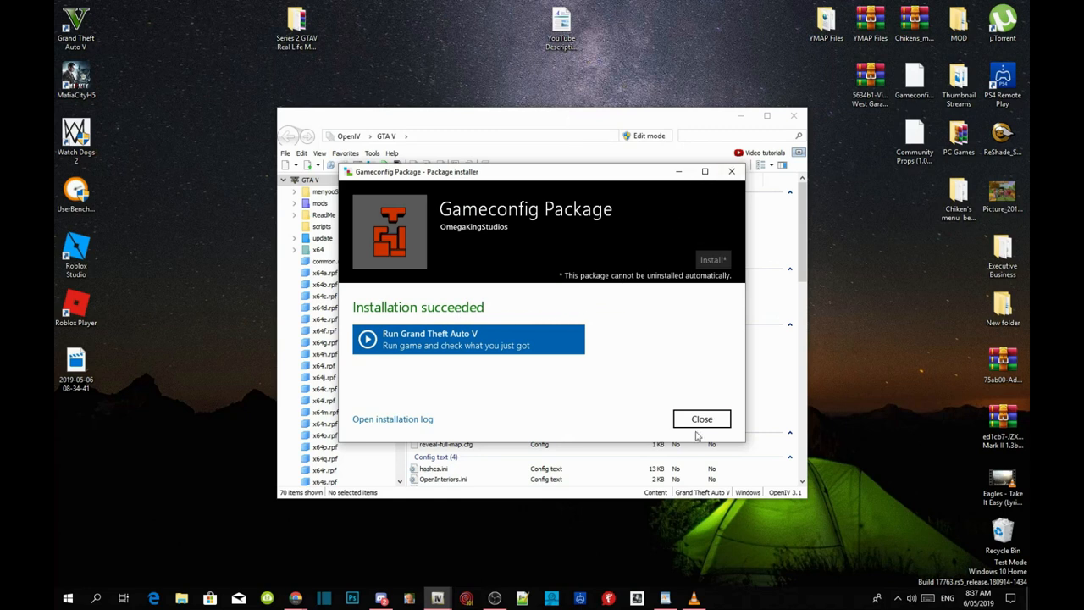
left_click(701, 418)
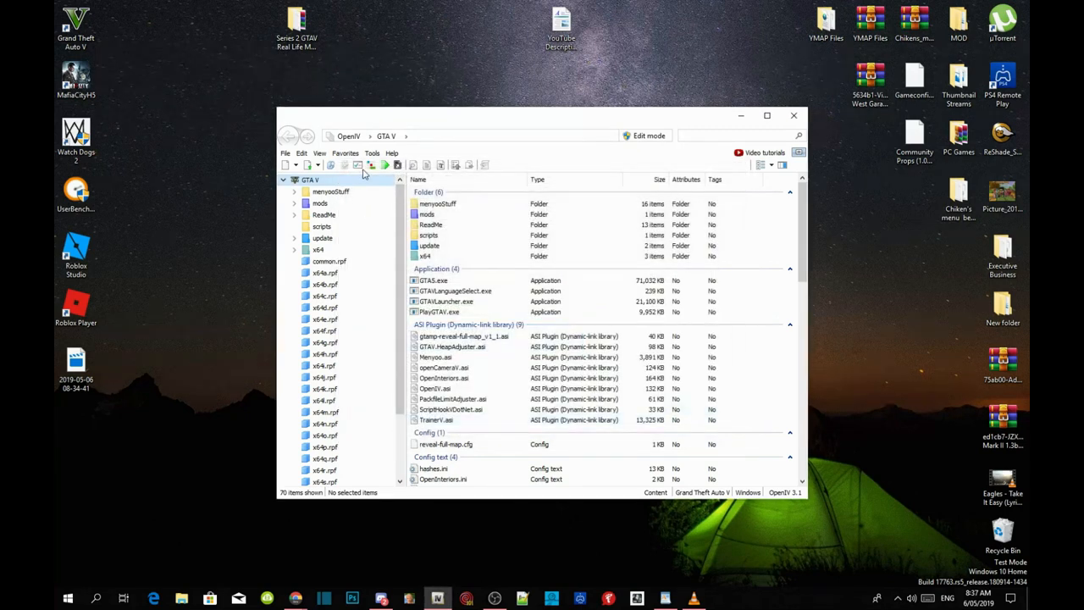
Load Community Props (1.06).oiv and confirm its installation into the 'mods' folder
left_click(371, 152)
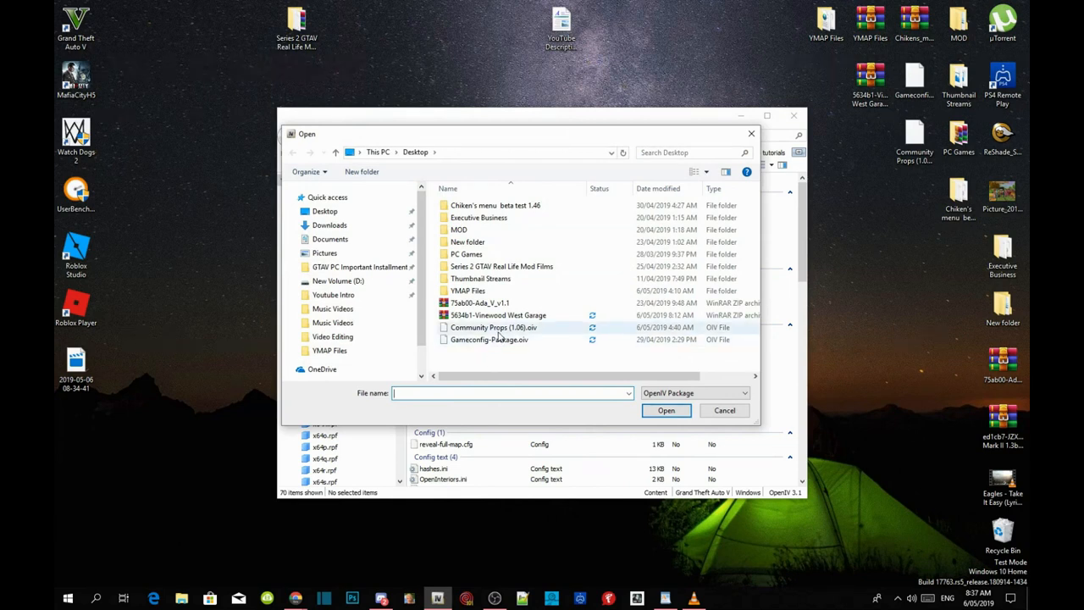
left_click(494, 326)
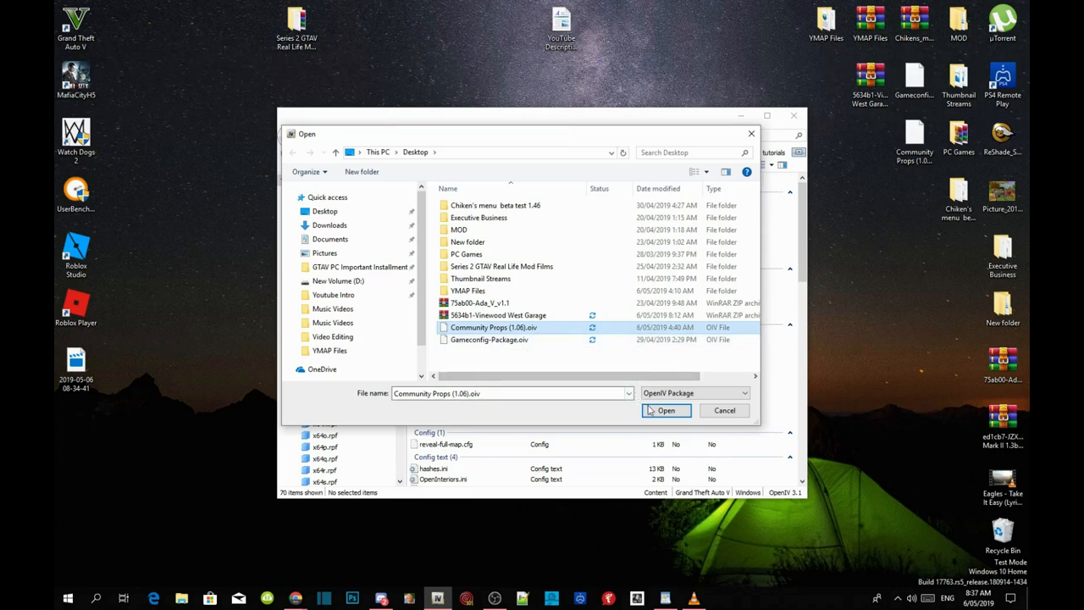
left_click(665, 410)
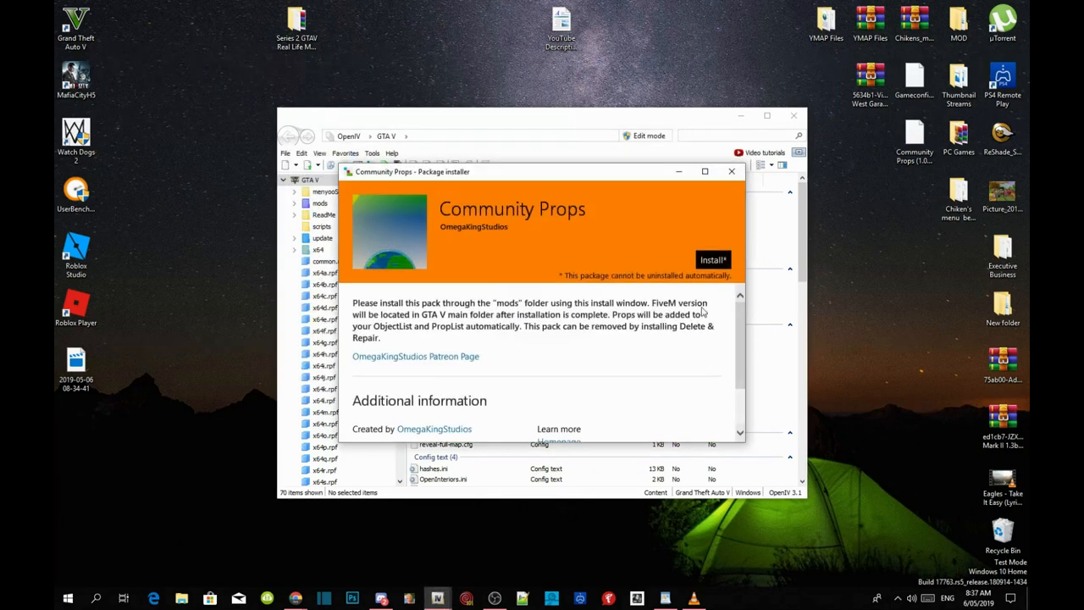
left_click(711, 259)
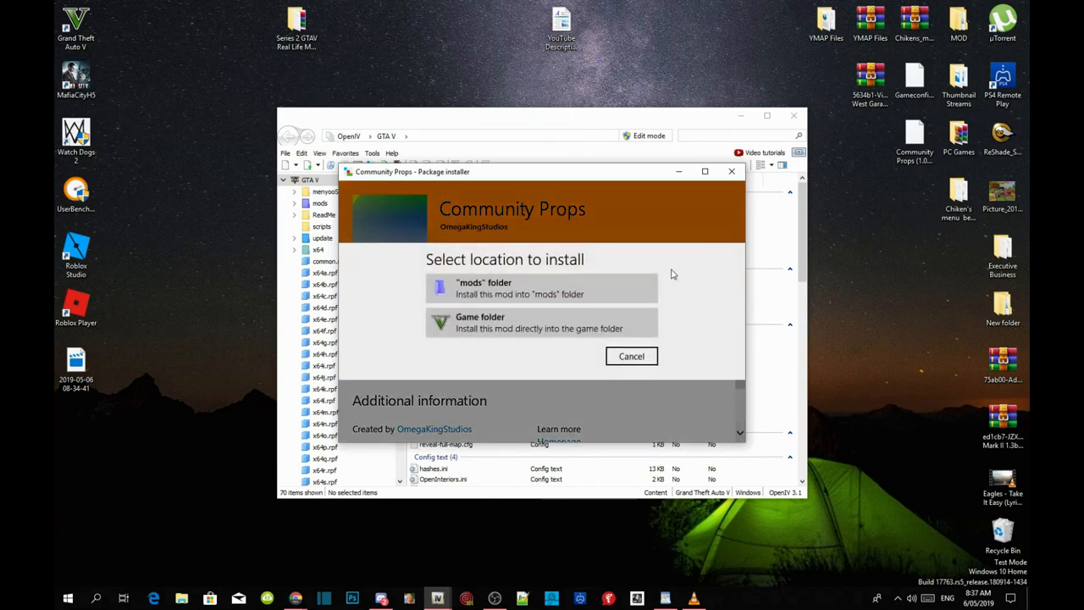
left_click(540, 288)
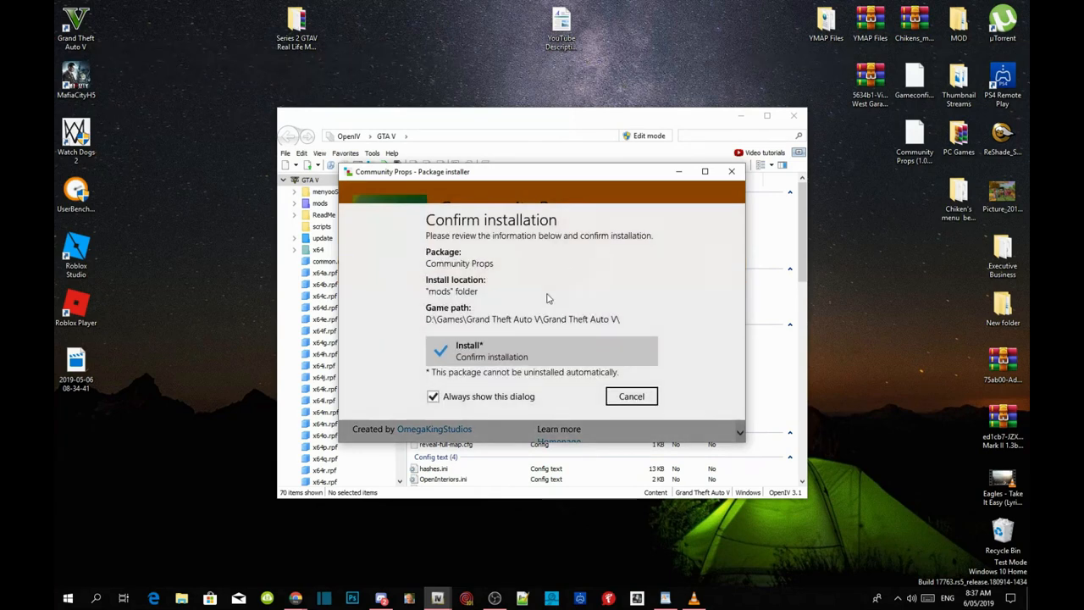
left_click(542, 350)
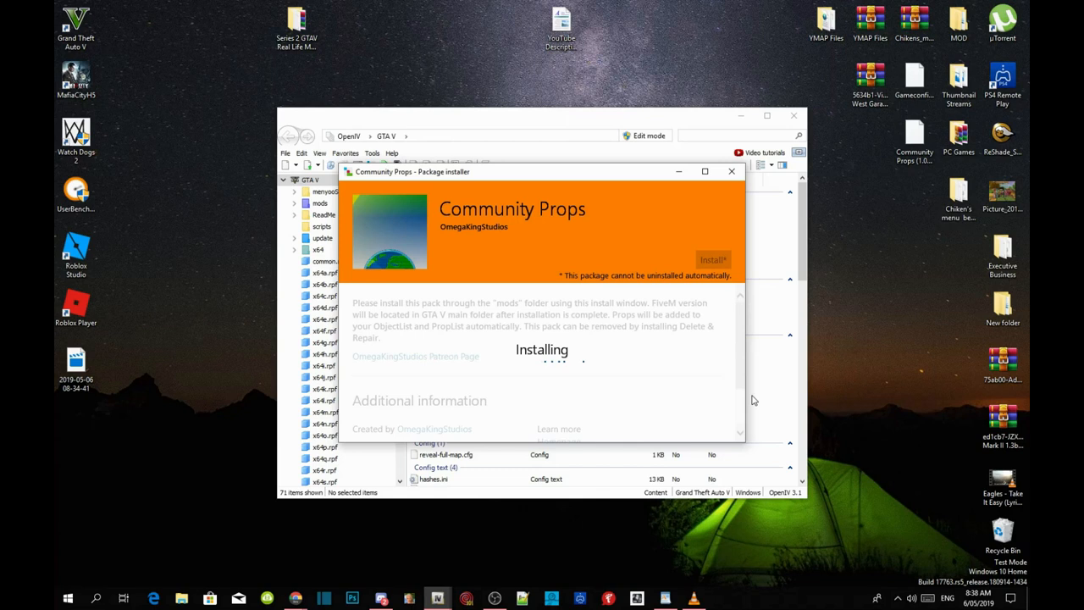
mouse_move(728, 320)
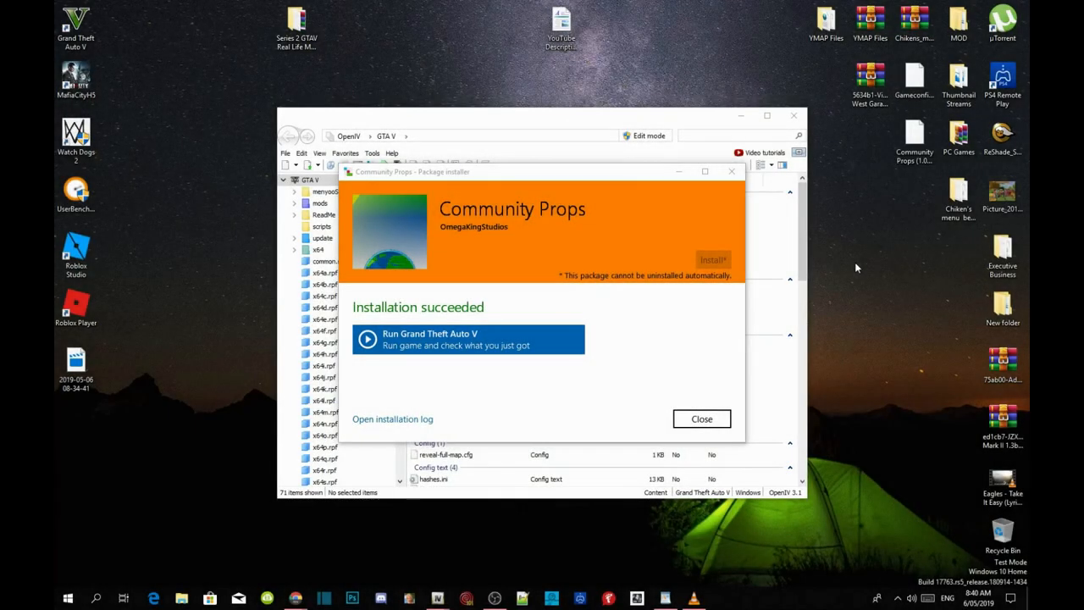
mouse_move(698, 345)
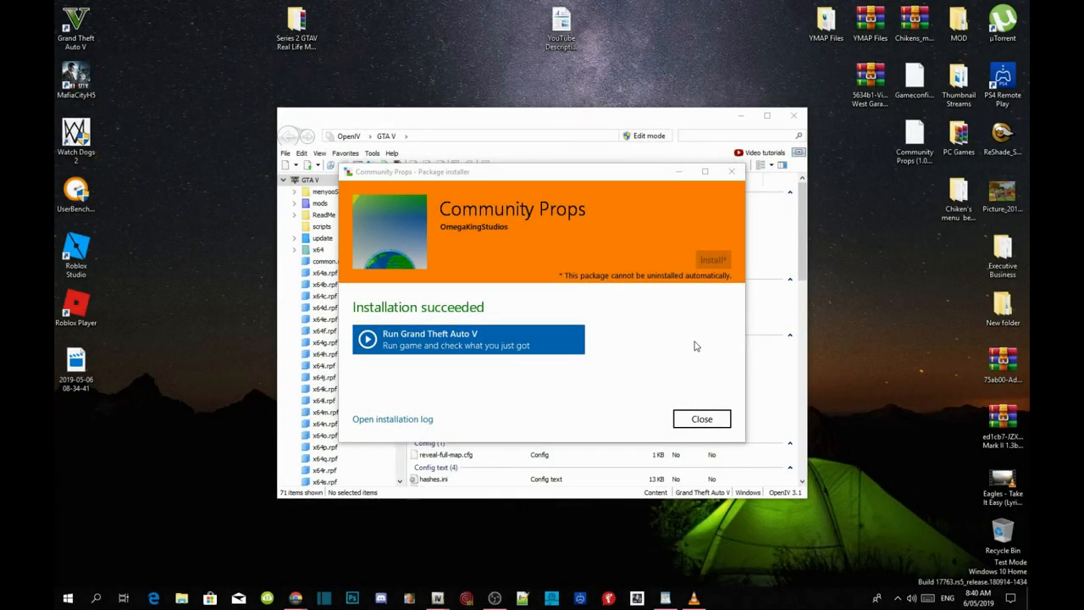
mouse_move(678, 337)
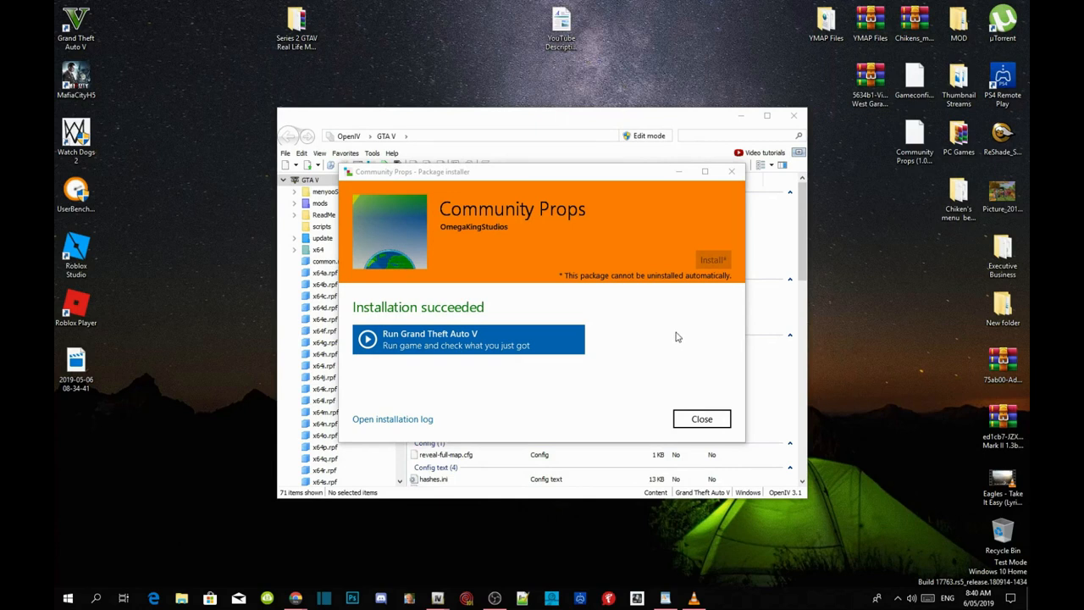
mouse_move(599, 362)
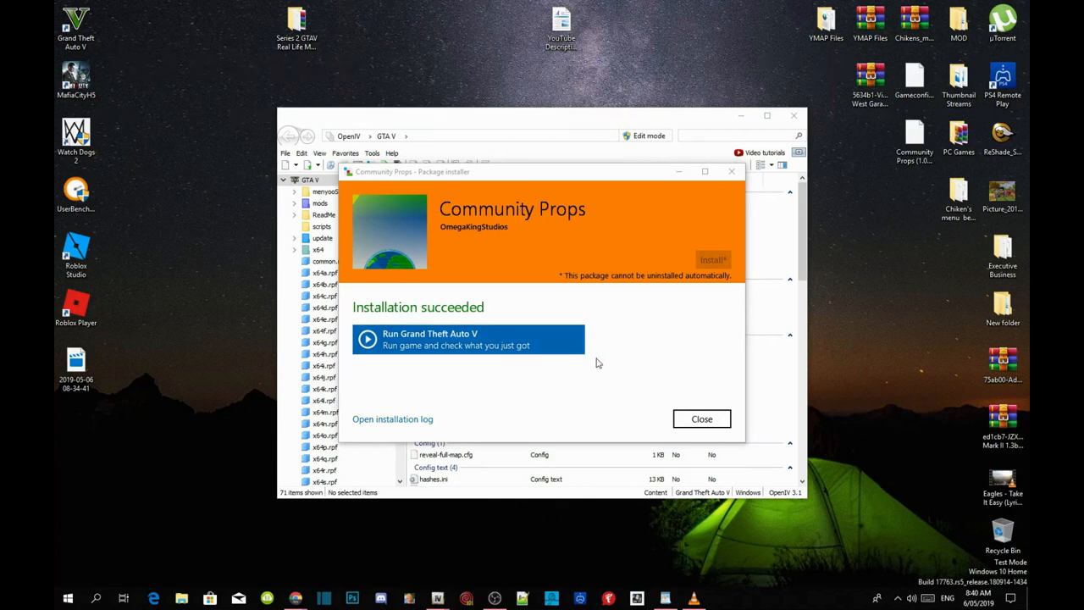
Close the Community Props installer after 'Installation succeeded'
left_click(701, 418)
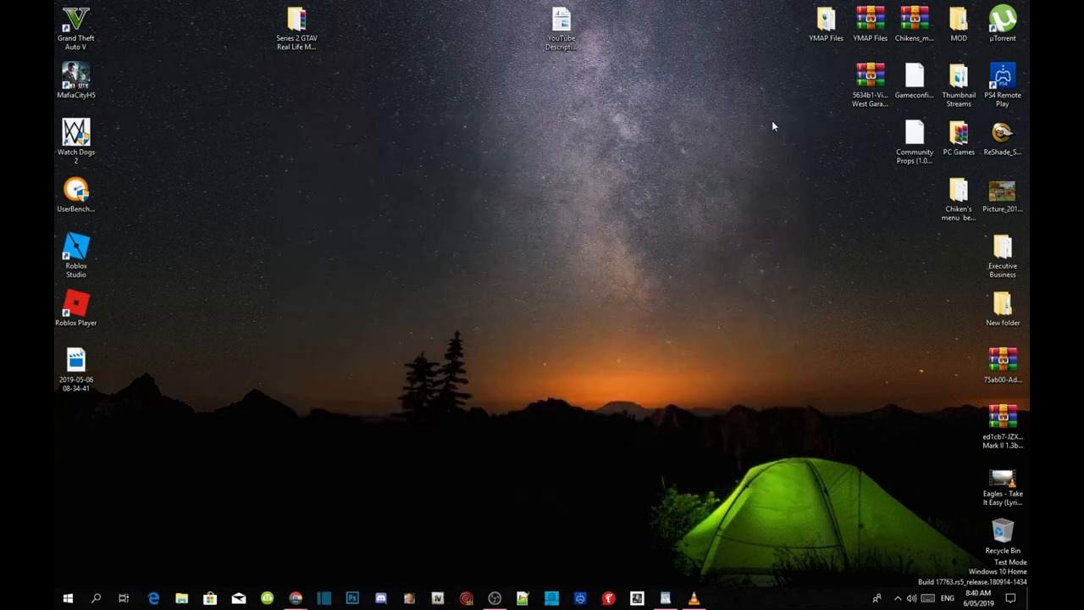
mouse_move(203, 105)
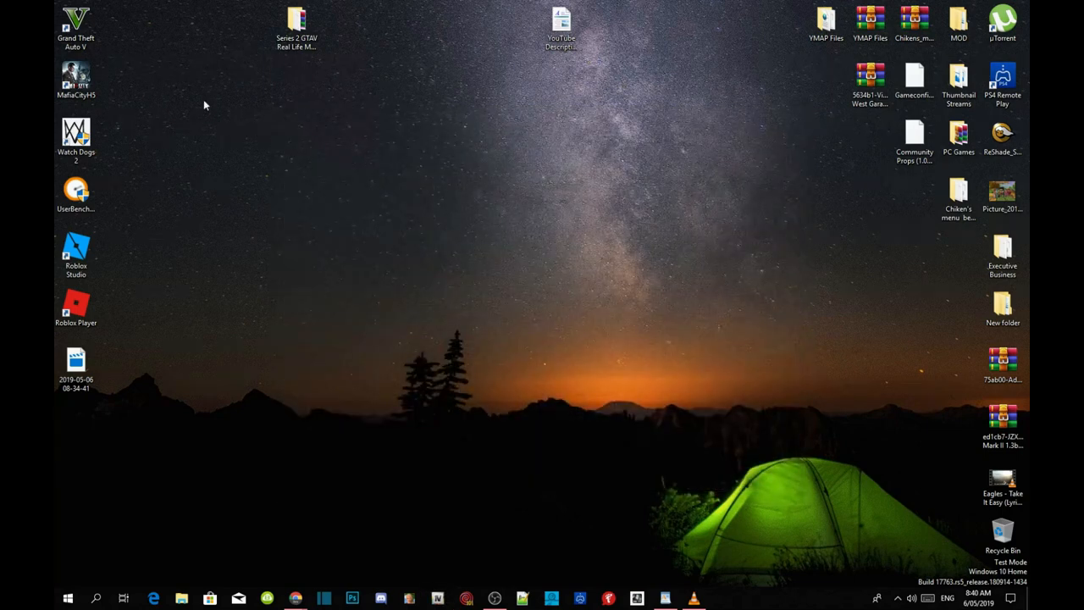
mouse_move(498, 136)
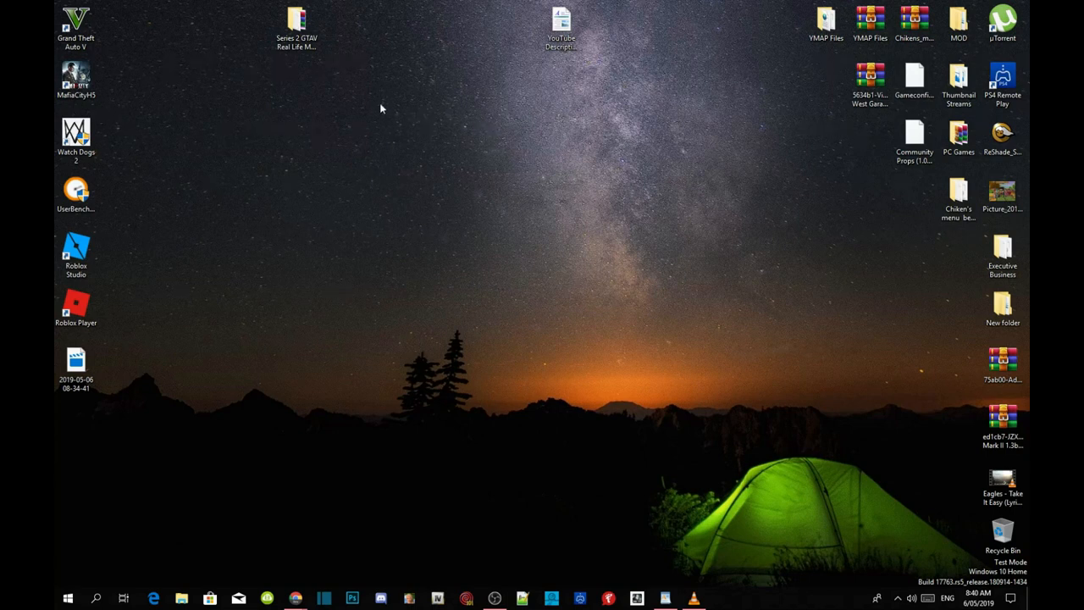
mouse_move(226, 137)
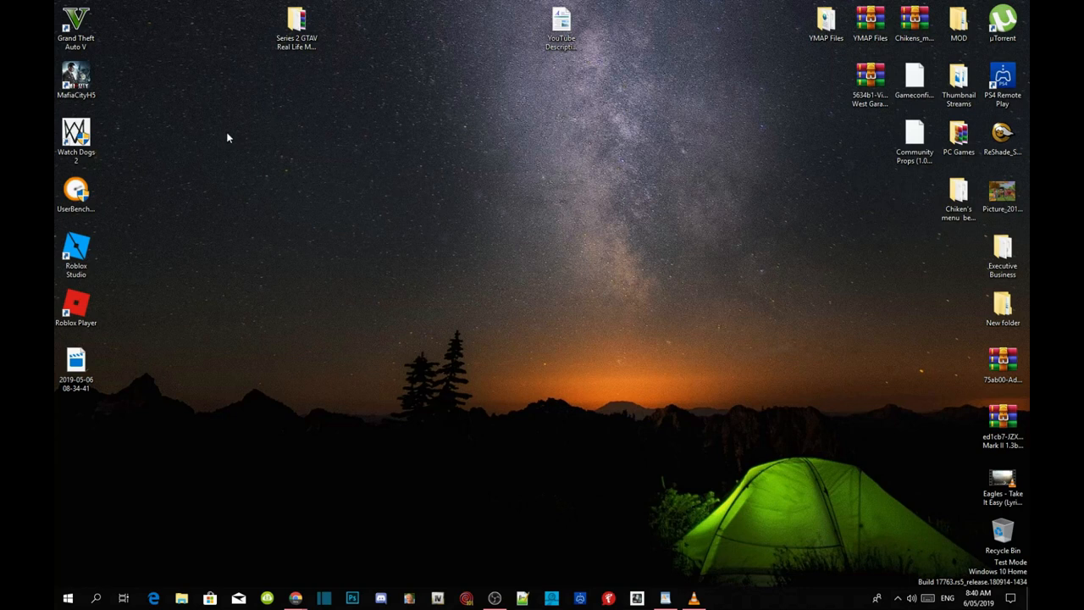
mouse_move(149, 146)
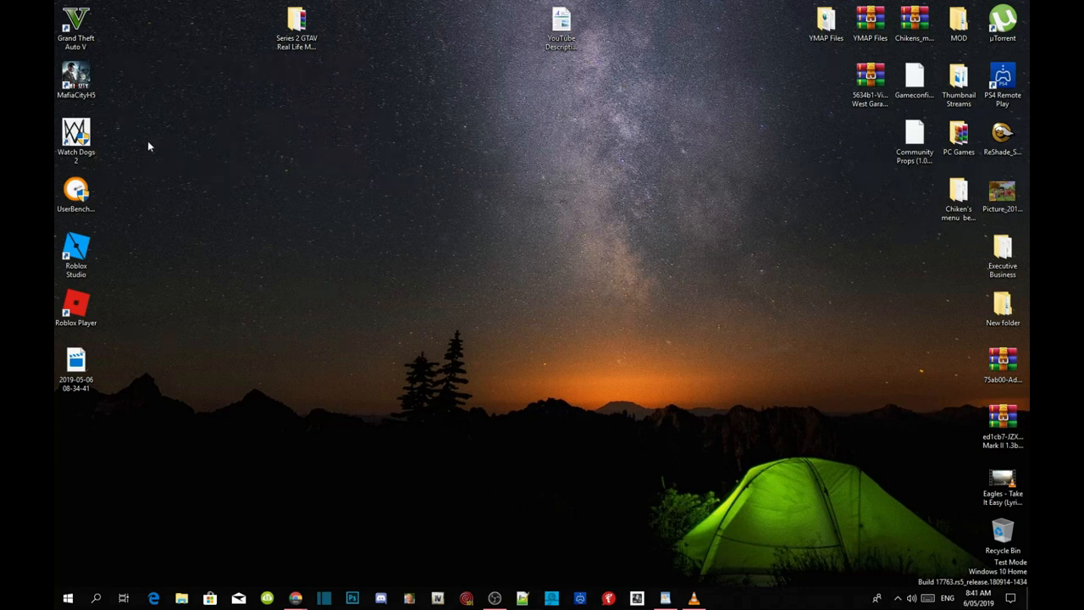
left_click(76, 23)
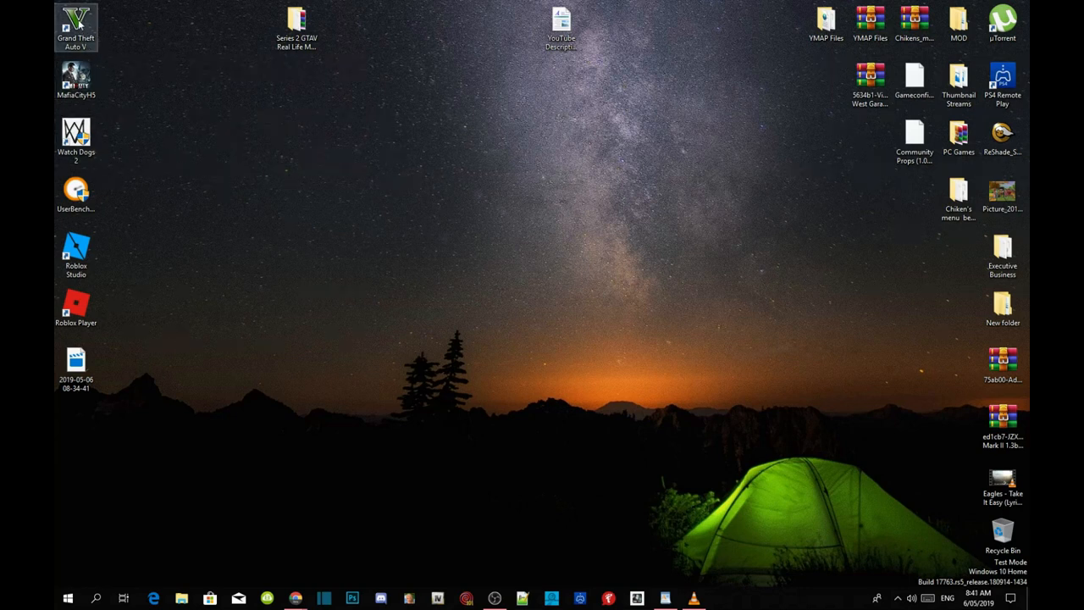
Reach the Grand Theft Auto V install folder via the shortcut's Open file location
right_click(77, 20)
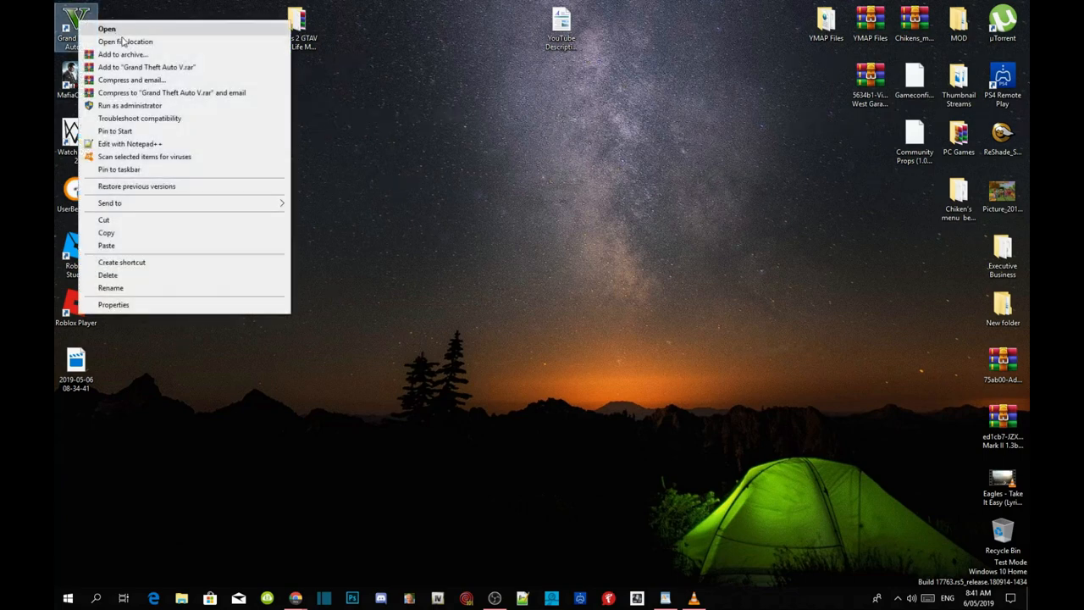
left_click(135, 40)
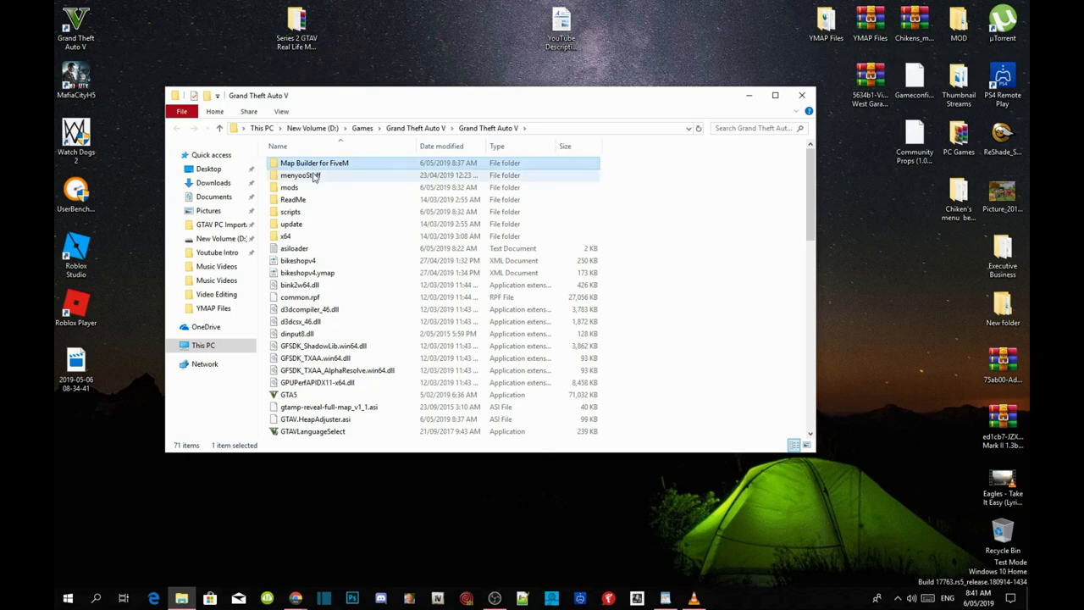
Drill into mods > update > x64 > dlcpacks and select the mb_addons folder
double_click(288, 186)
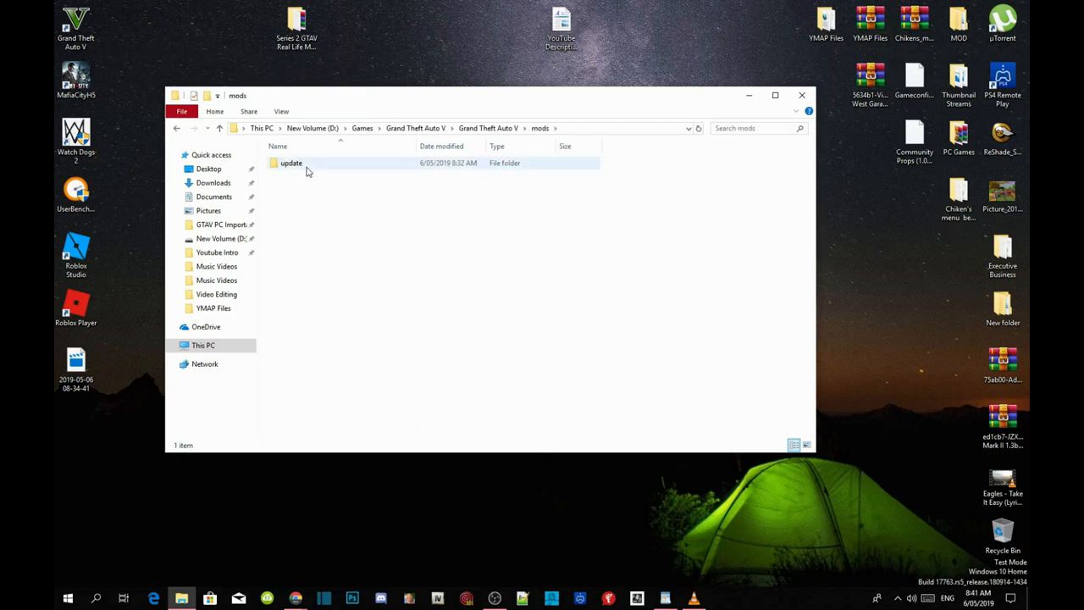
double_click(291, 163)
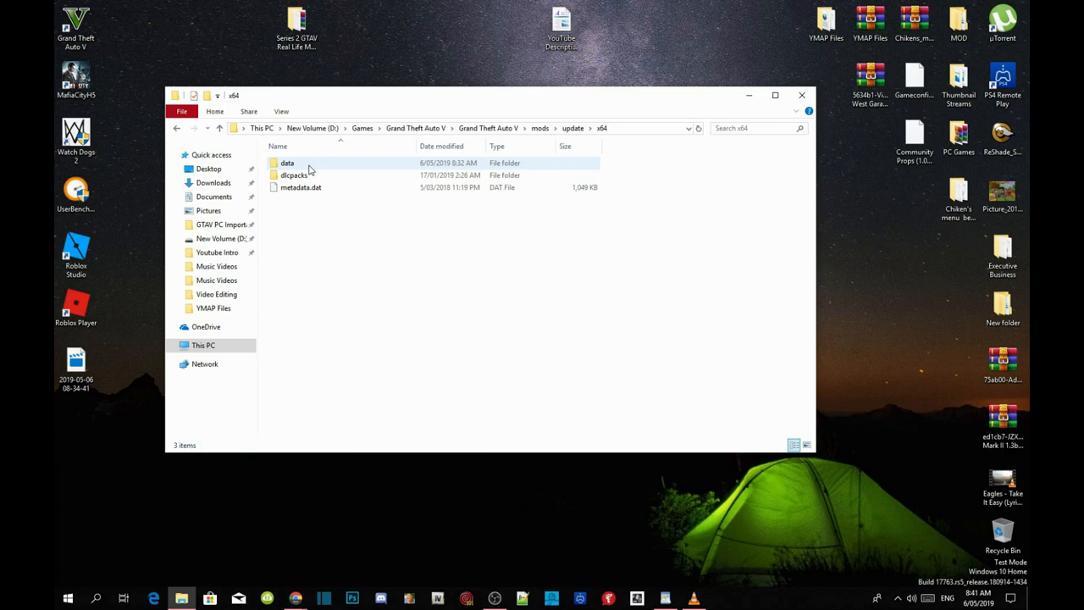
double_click(295, 174)
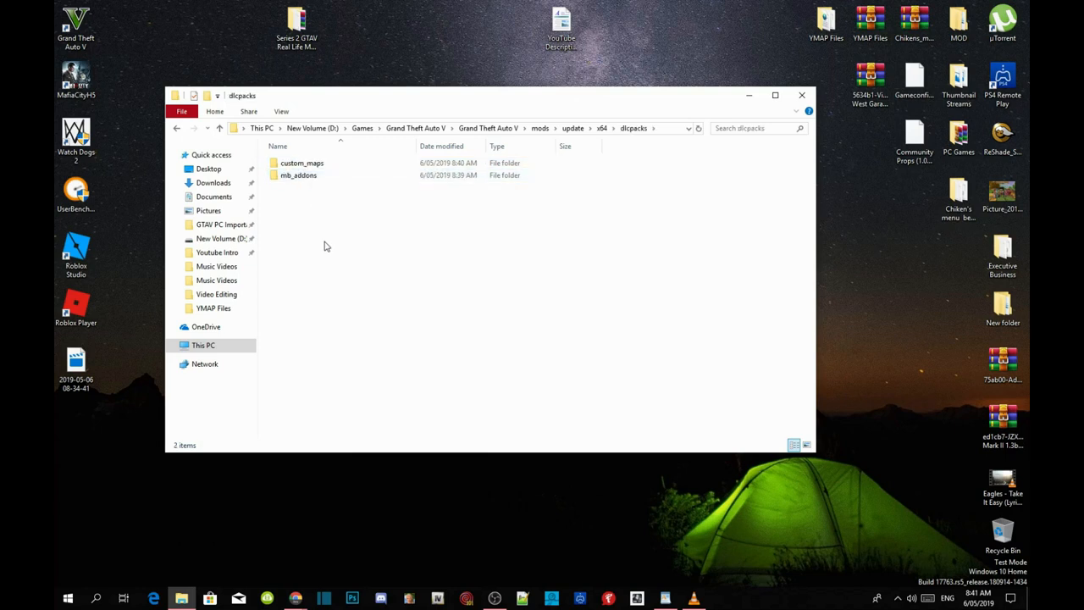
left_click(298, 174)
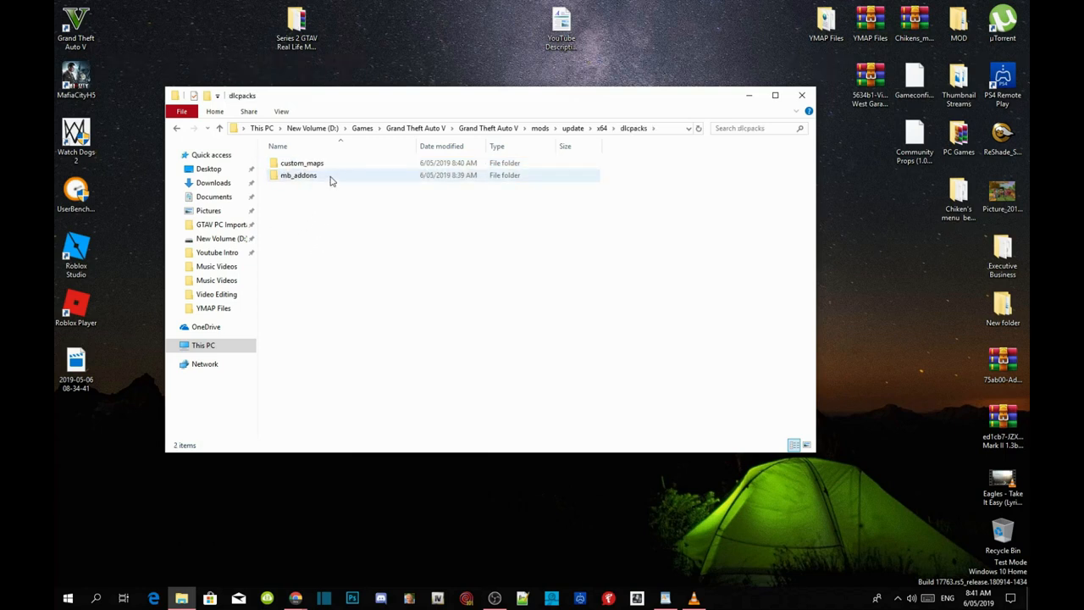
left_click(298, 175)
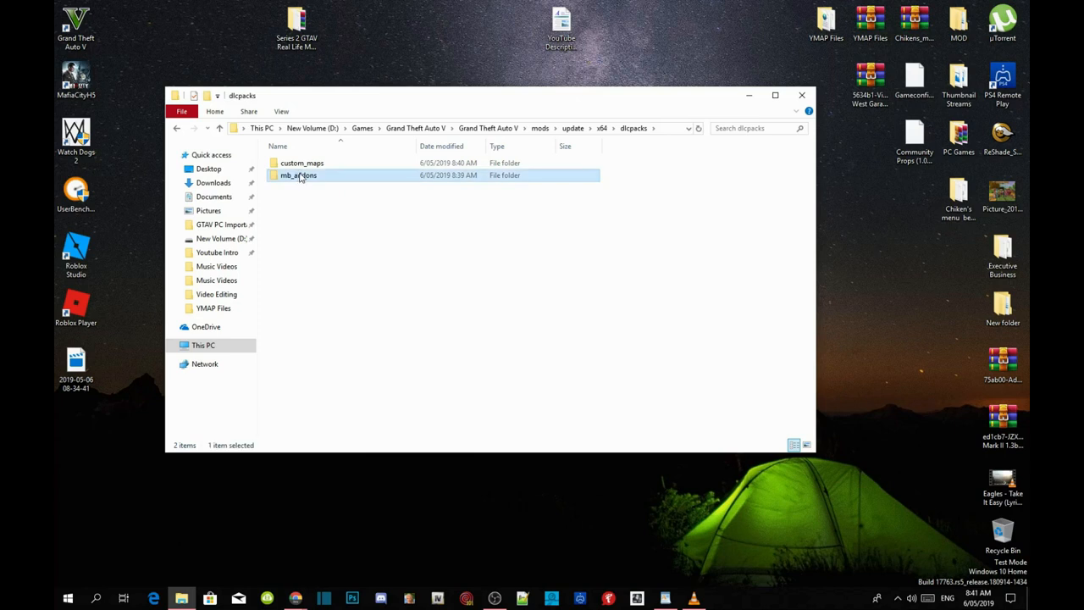